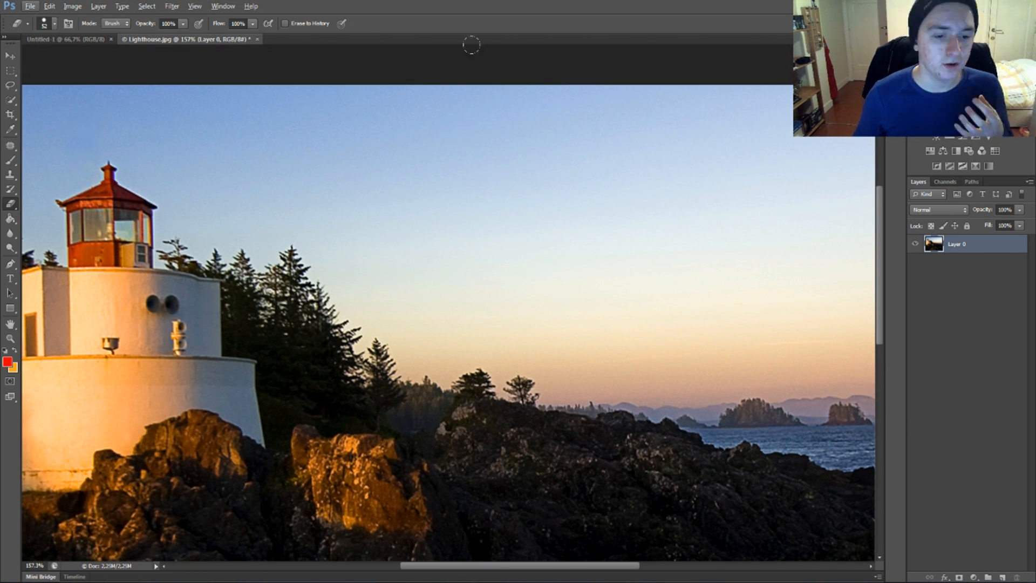
mouse_move(365, 91)
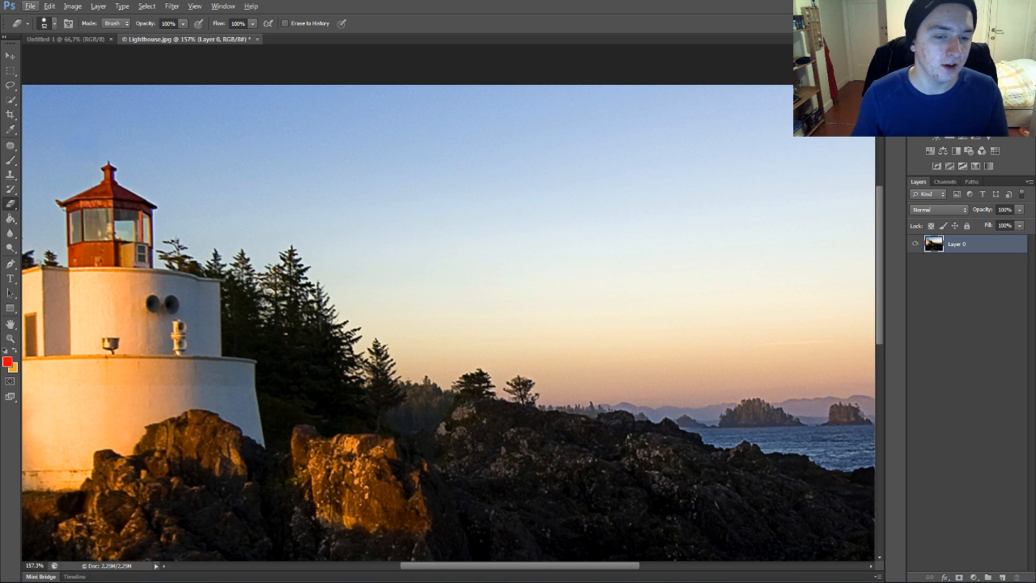
mouse_move(349, 71)
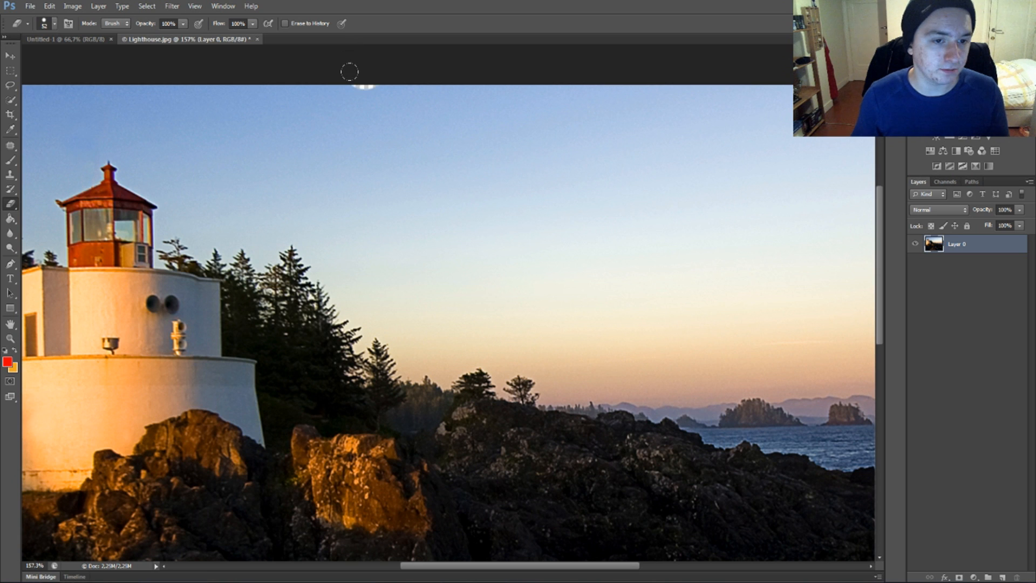
Step: Erase the upper sky to transparency with three sweeping 100%-opacity Eraser strokes
drag(350, 73, 582, 73)
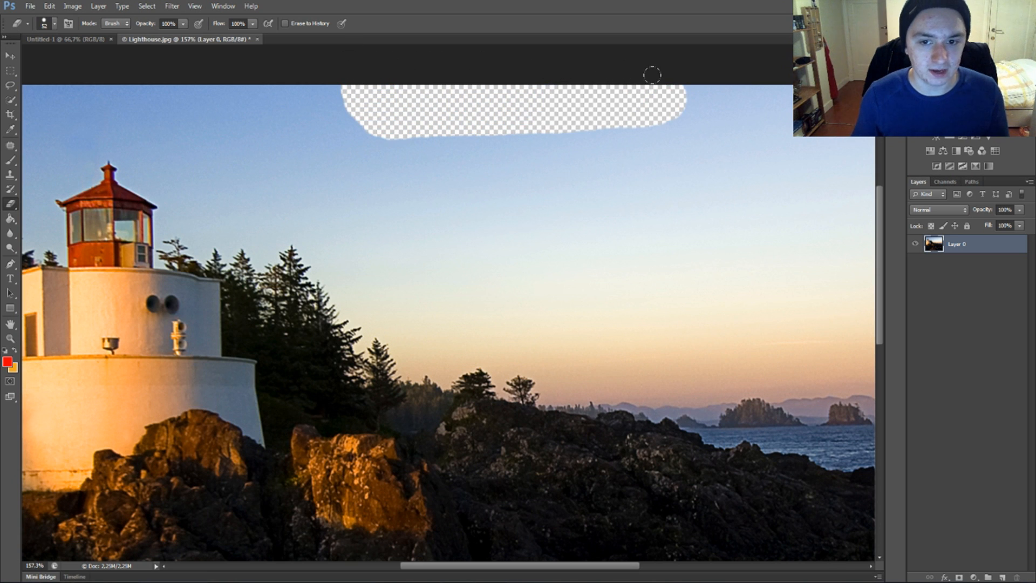
drag(653, 74, 303, 73)
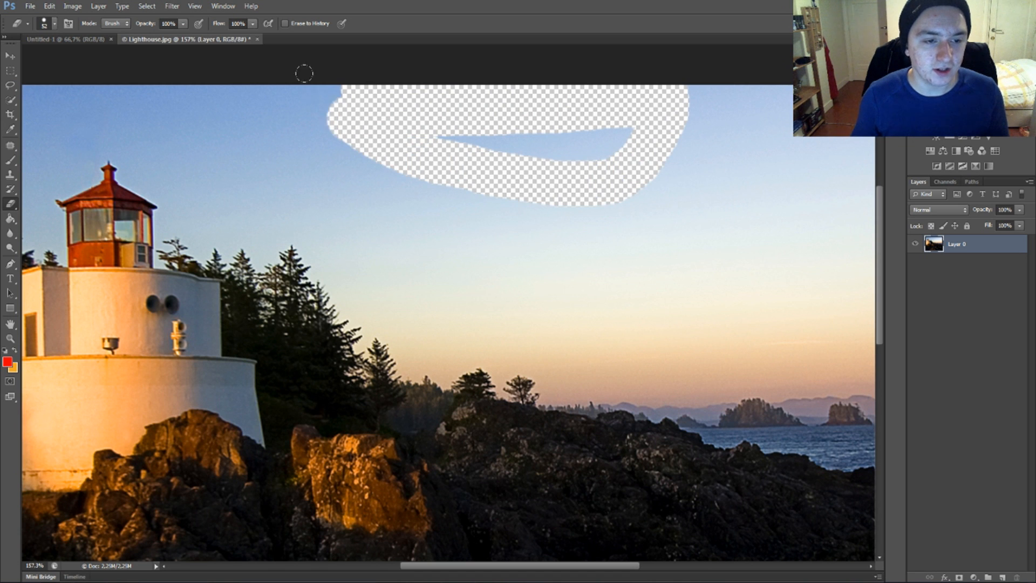
drag(304, 72, 110, 68)
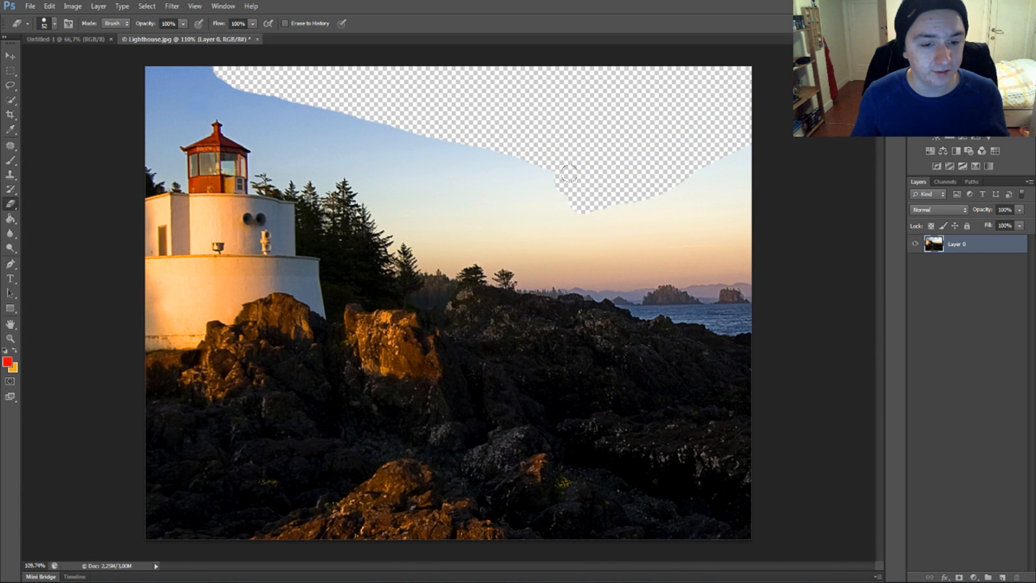
Step: Undo the eraser strokes so the lighthouse photo's sky is fully restored
drag(570, 173, 691, 168)
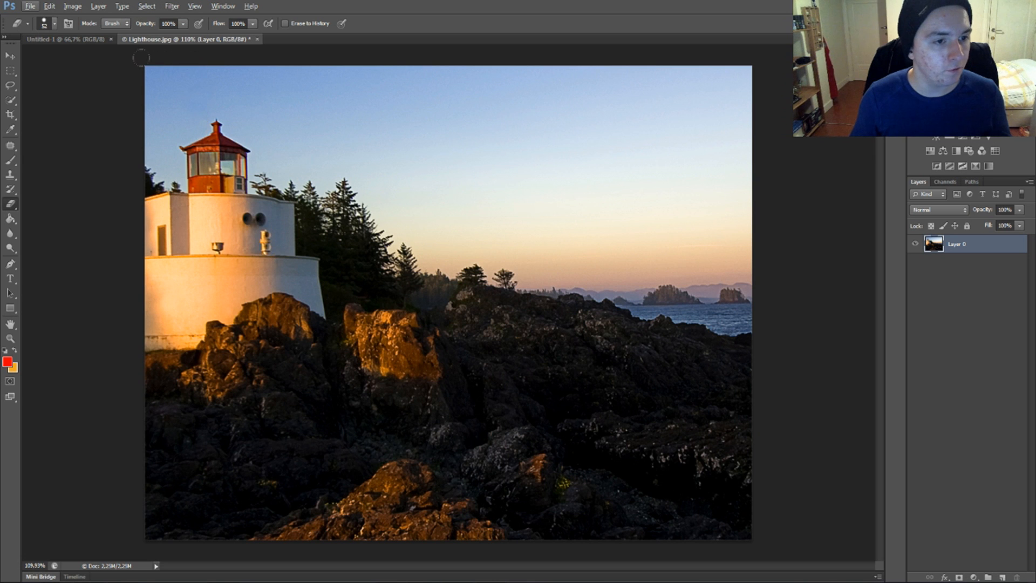
mouse_move(636, 110)
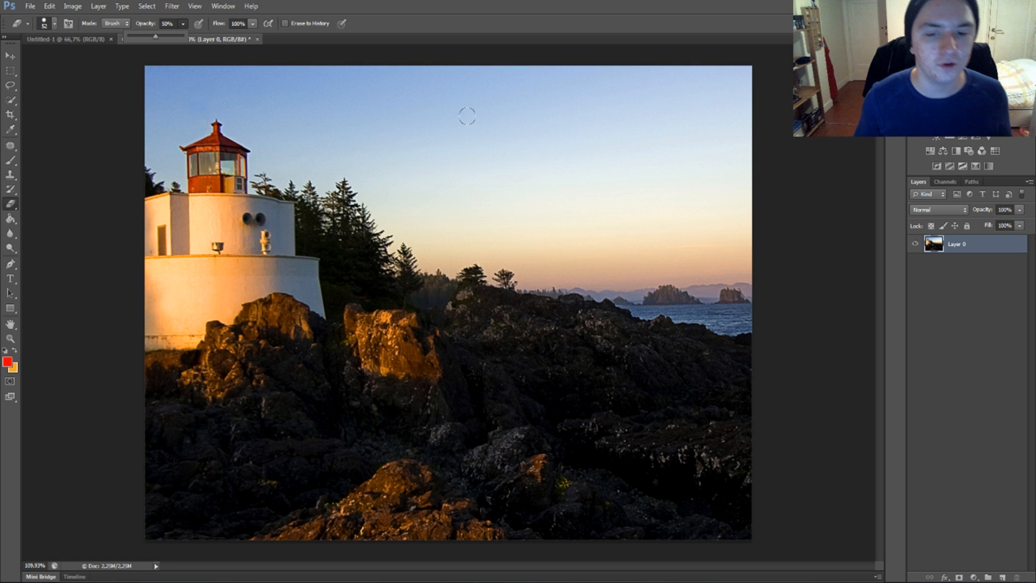
Step: Set the Eraser tool's opacity to 50%
drag(456, 112, 628, 122)
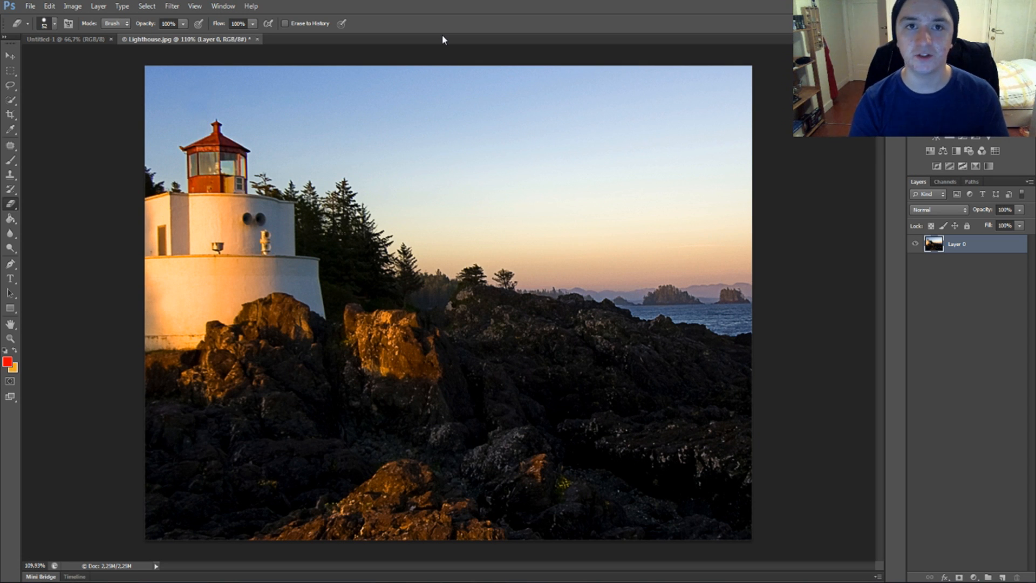
mouse_move(385, 408)
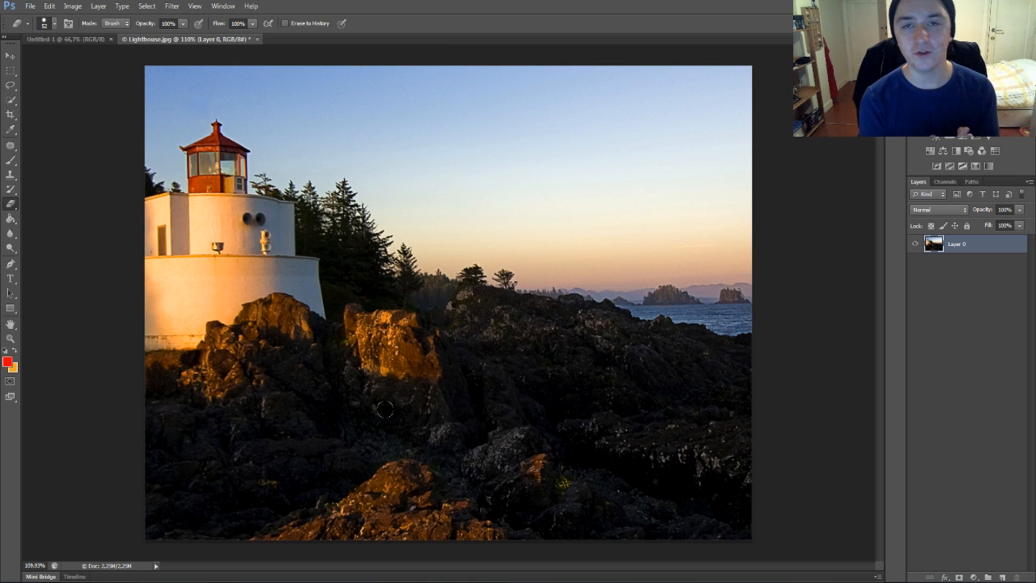